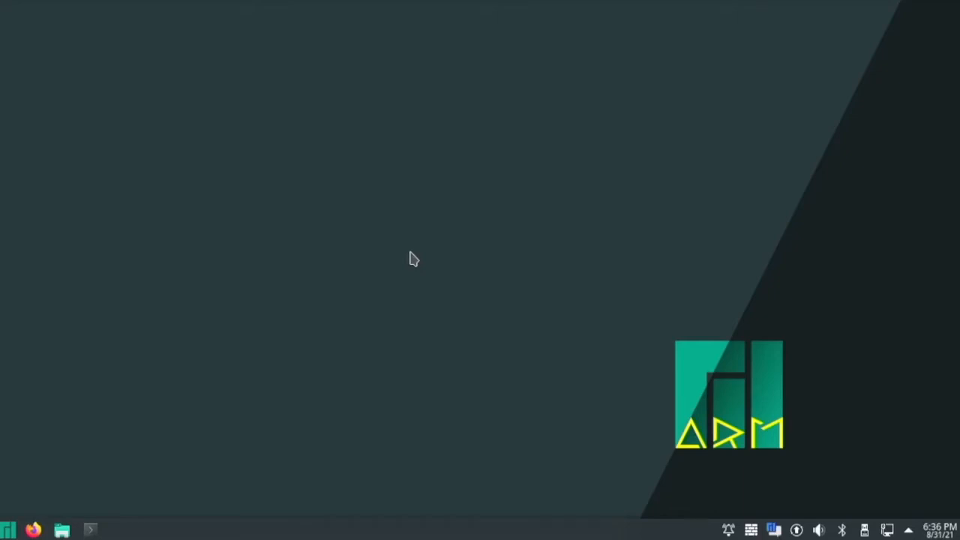
{"action": "mouse_move", "coordinate": [428, 249]}
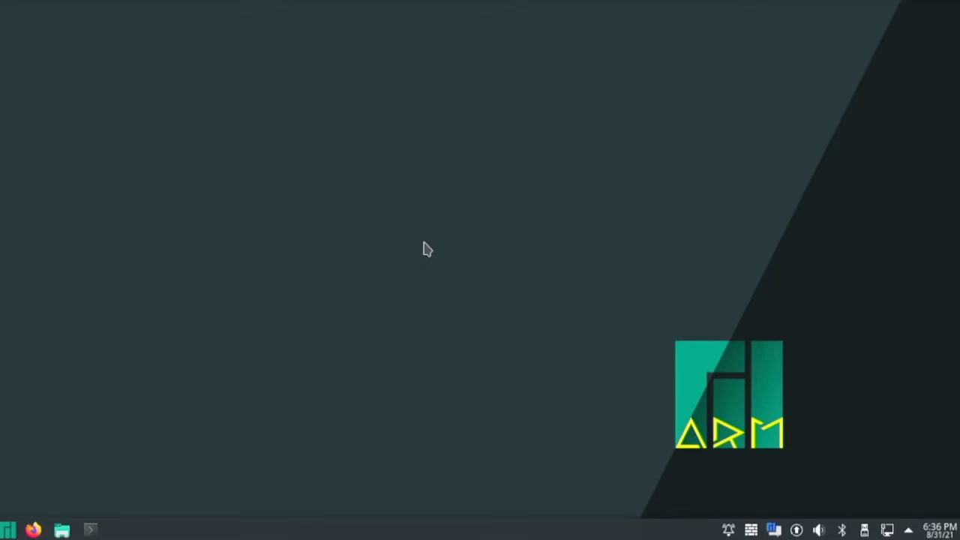
{"action": "mouse_move", "coordinate": [515, 351]}
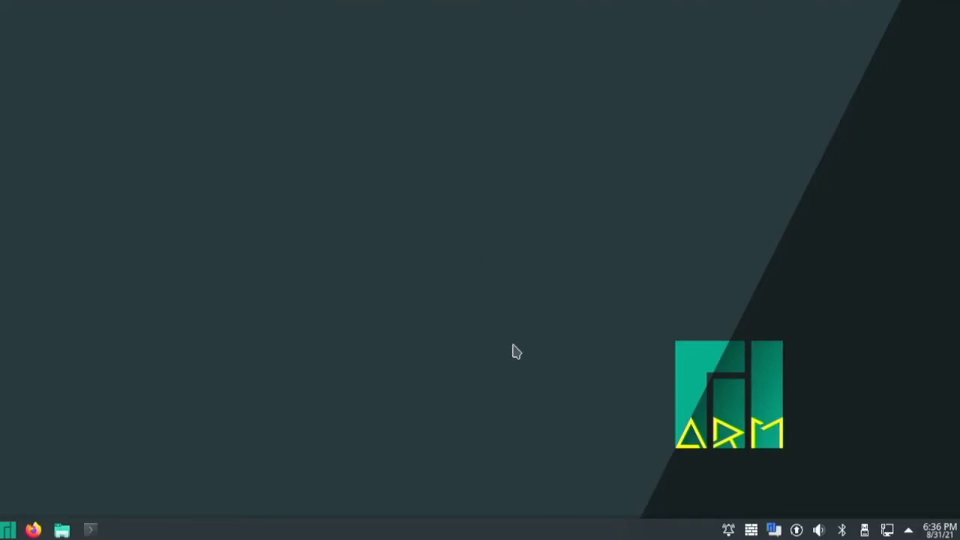
{"action": "mouse_move", "coordinate": [428, 393]}
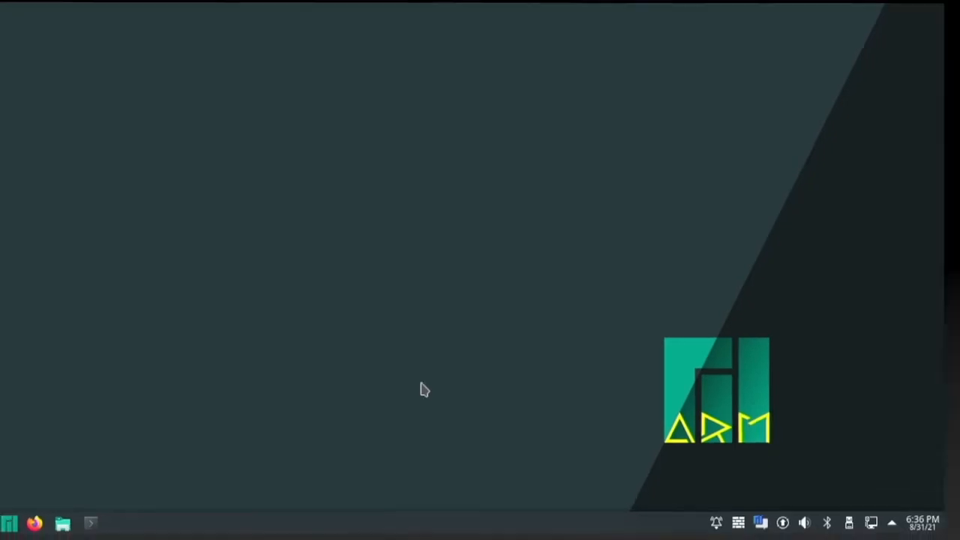
{"action": "mouse_move", "coordinate": [431, 394]}
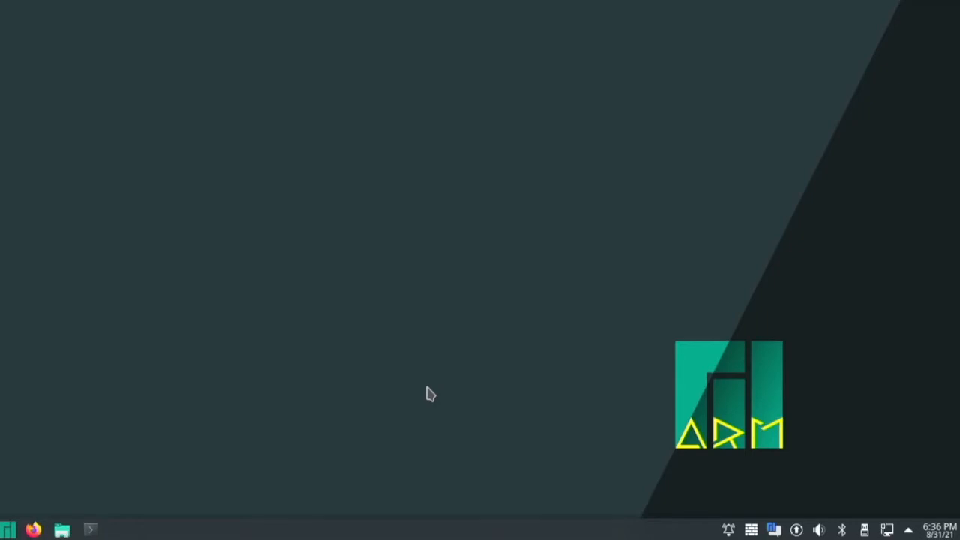
- Launch and close the system monitor, then open Konsole and focus its terminal session
{"action": "left_click", "coordinate": [6, 528]}
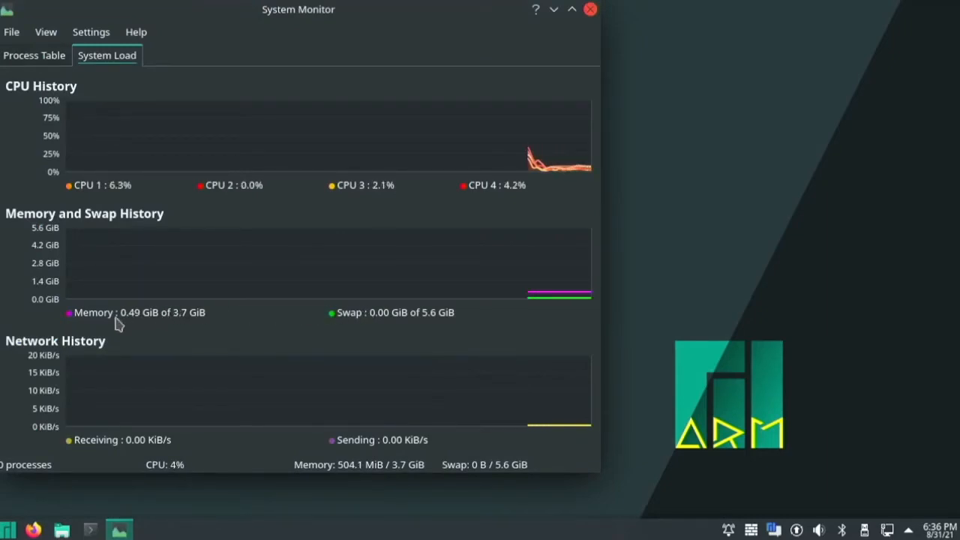
{"action": "mouse_move", "coordinate": [126, 330]}
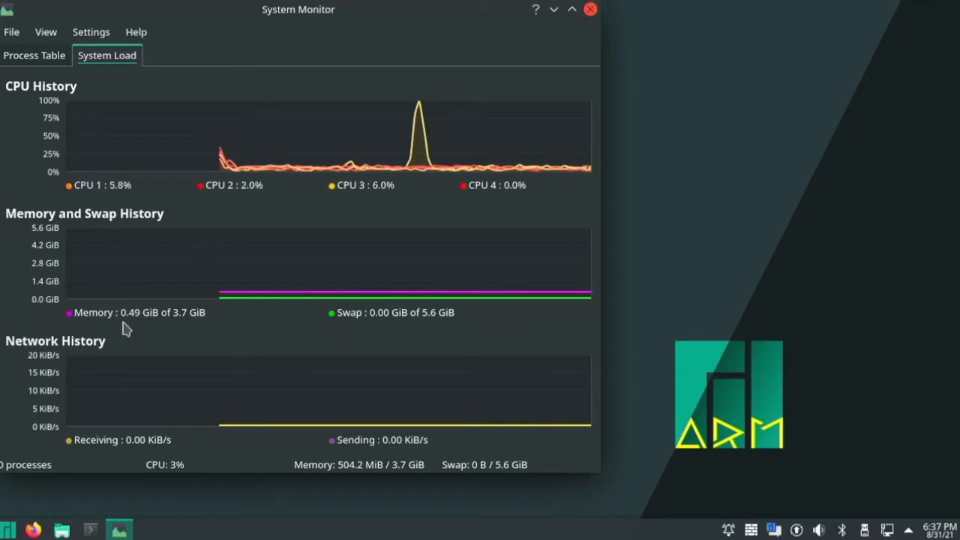
{"action": "mouse_move", "coordinate": [171, 91]}
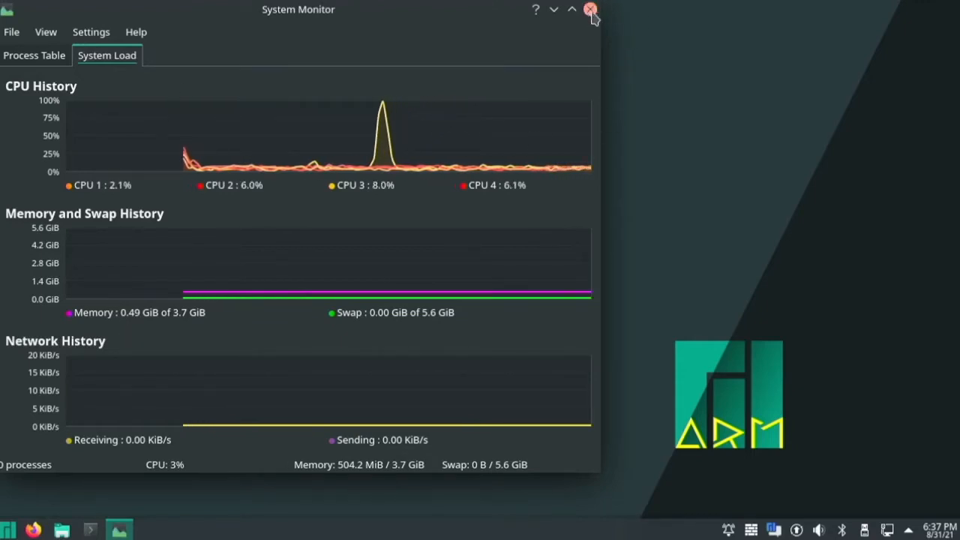
{"action": "left_click", "coordinate": [587, 9]}
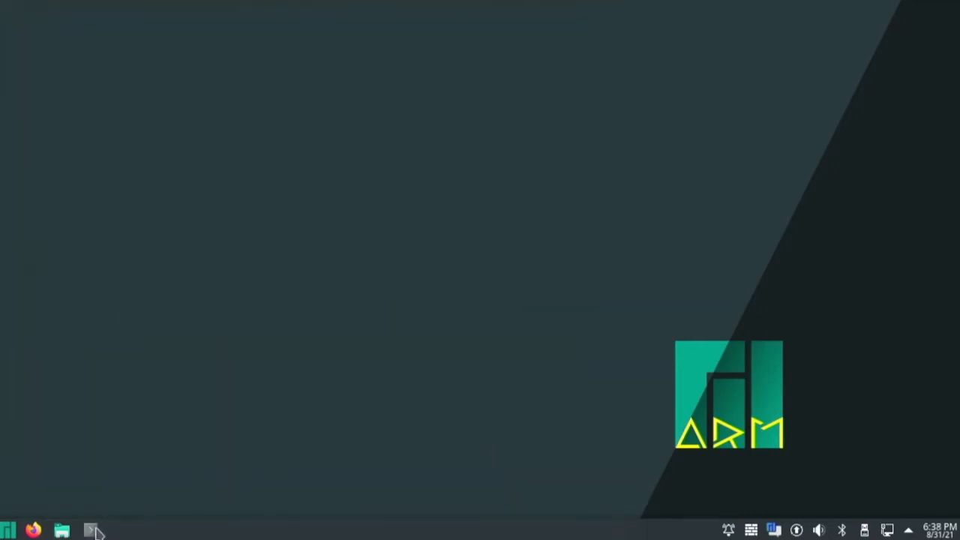
{"action": "left_click", "coordinate": [90, 527]}
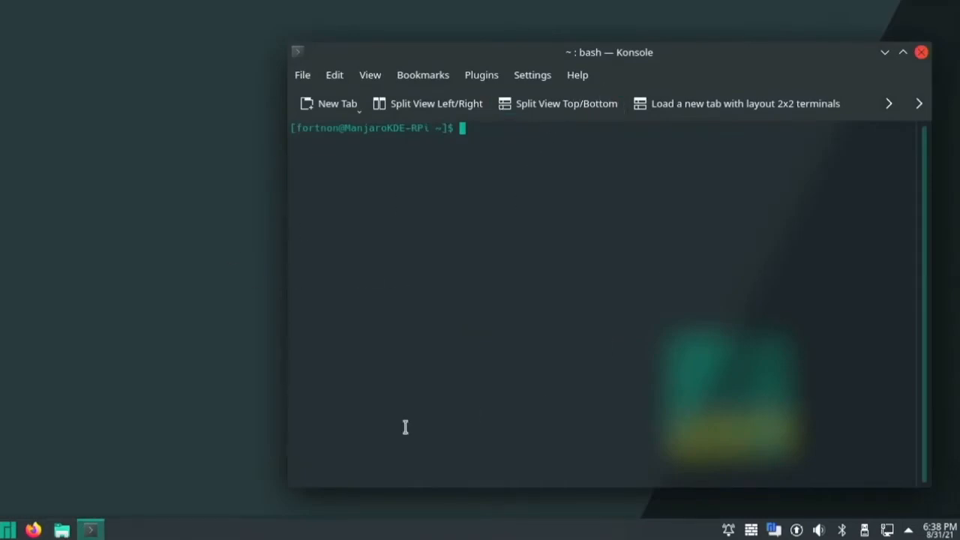
{"action": "mouse_move", "coordinate": [598, 341]}
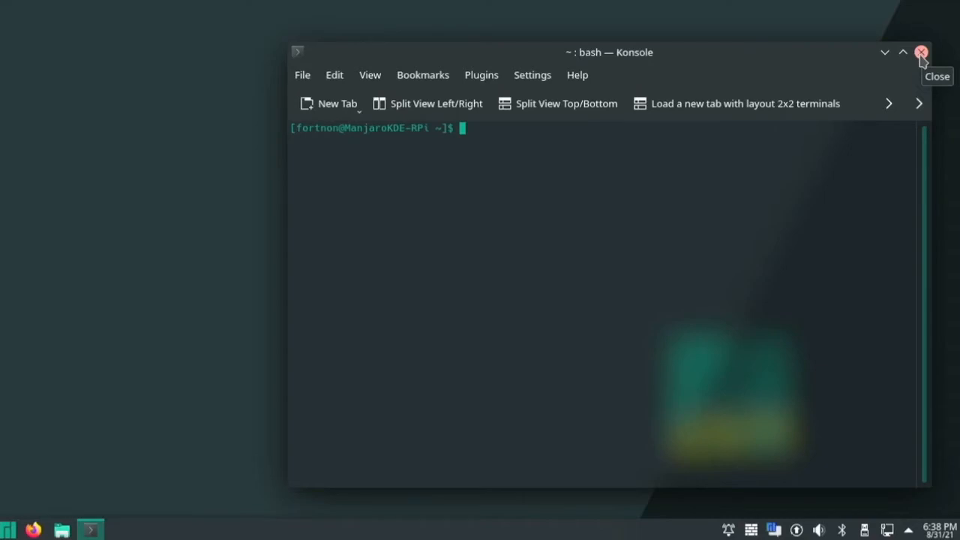
{"action": "mouse_move", "coordinate": [852, 144]}
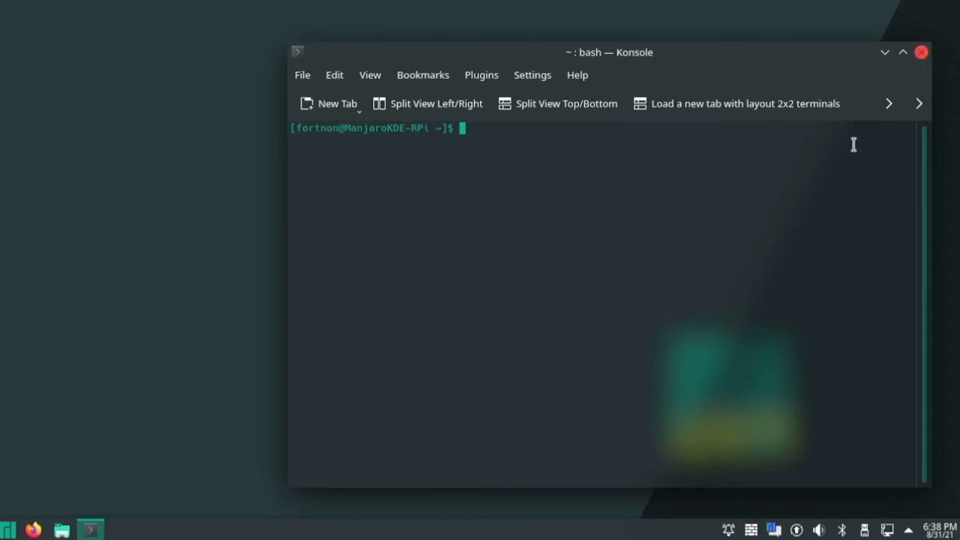
{"action": "left_click", "coordinate": [920, 52]}
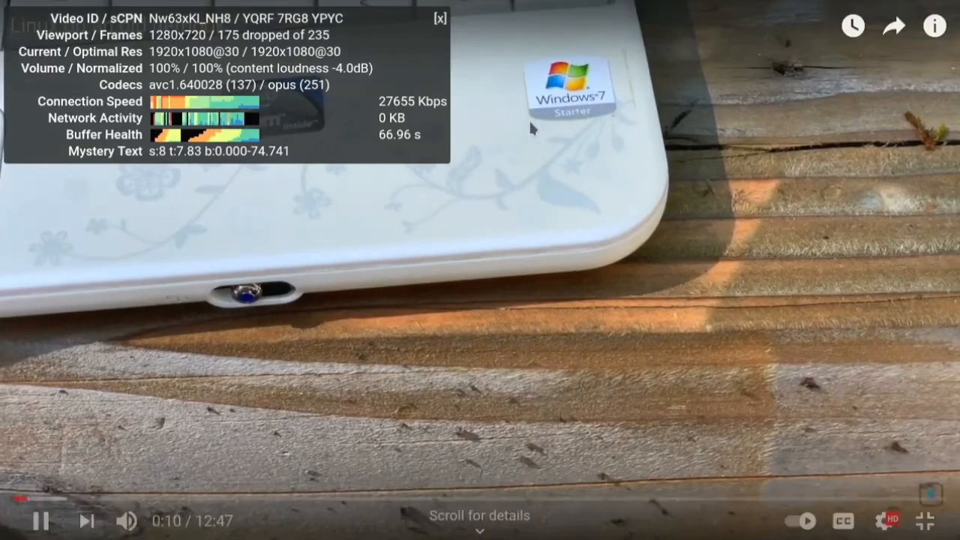
- Switch the old netbook video's playback quality to 720p, then exit fullscreen
{"action": "left_click", "coordinate": [890, 518]}
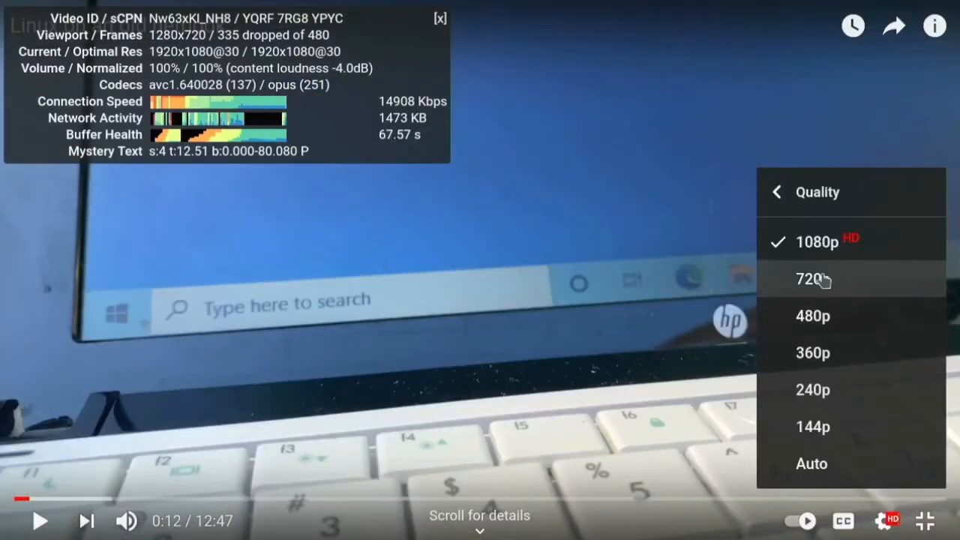
{"action": "left_click", "coordinate": [810, 280]}
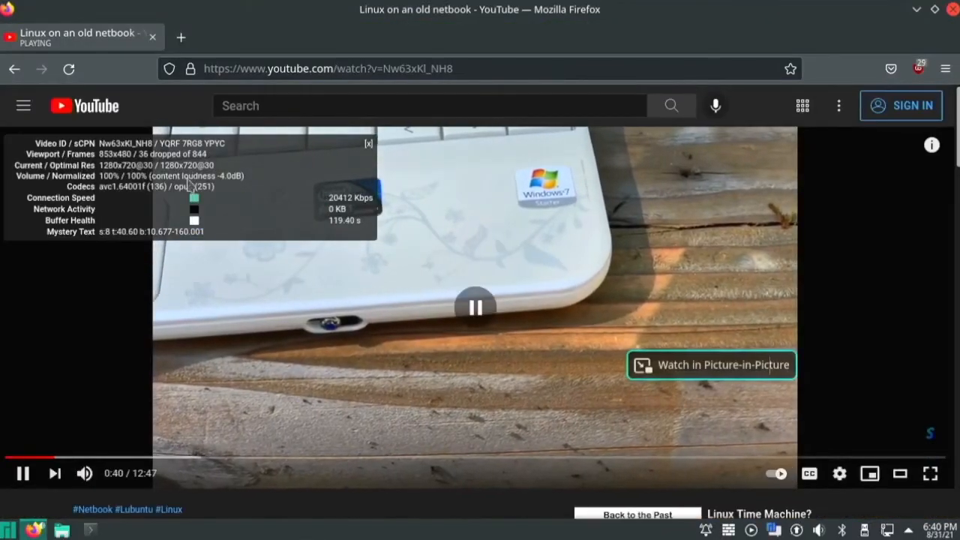
{"action": "left_click", "coordinate": [331, 68]}
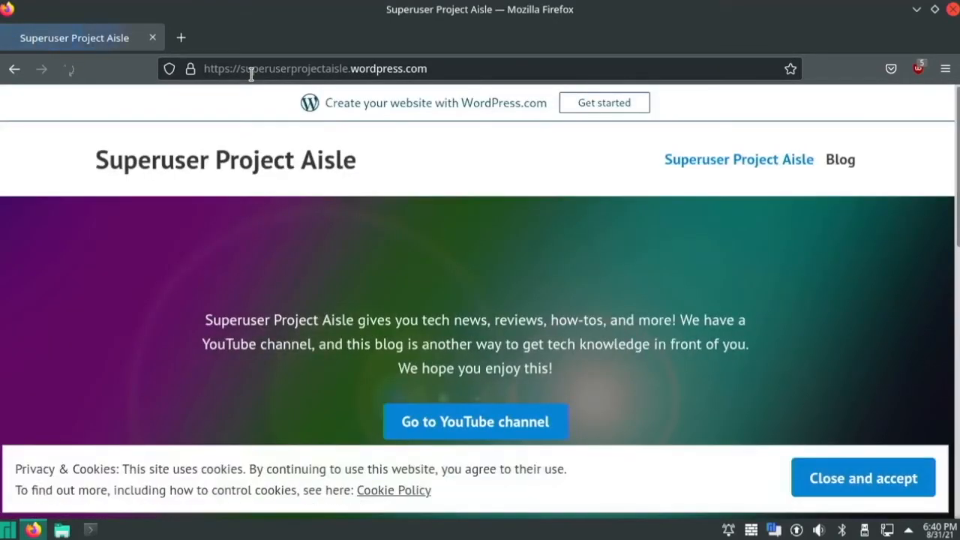
- Scroll the Superuser Project Aisle blog and accept its cookie notice
{"action": "scroll", "scroll_direction": "down", "scroll_amount": 3}
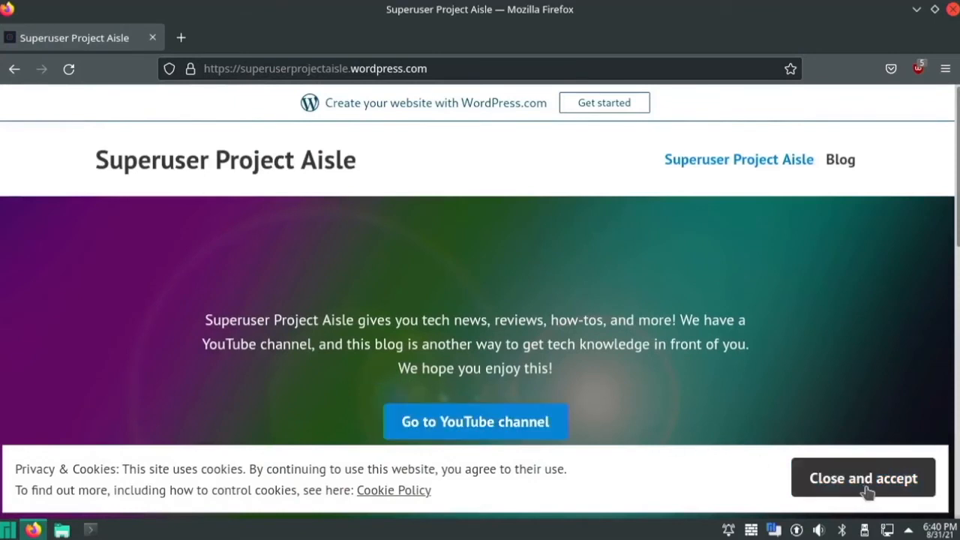
{"action": "left_click", "coordinate": [862, 476]}
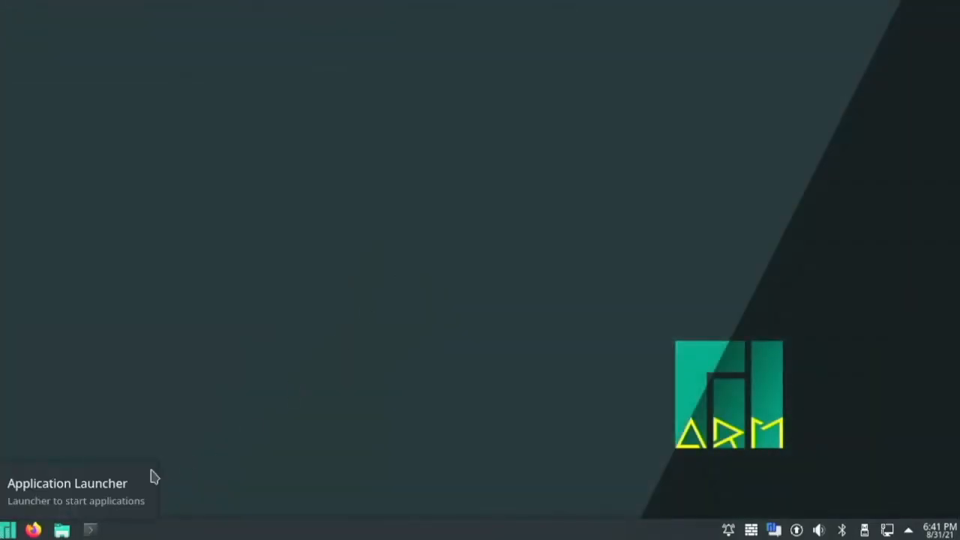
- Open the Application Launcher showing Firefox, Dolphin, Konsole and System Settings favourites
{"action": "left_click", "coordinate": [8, 527]}
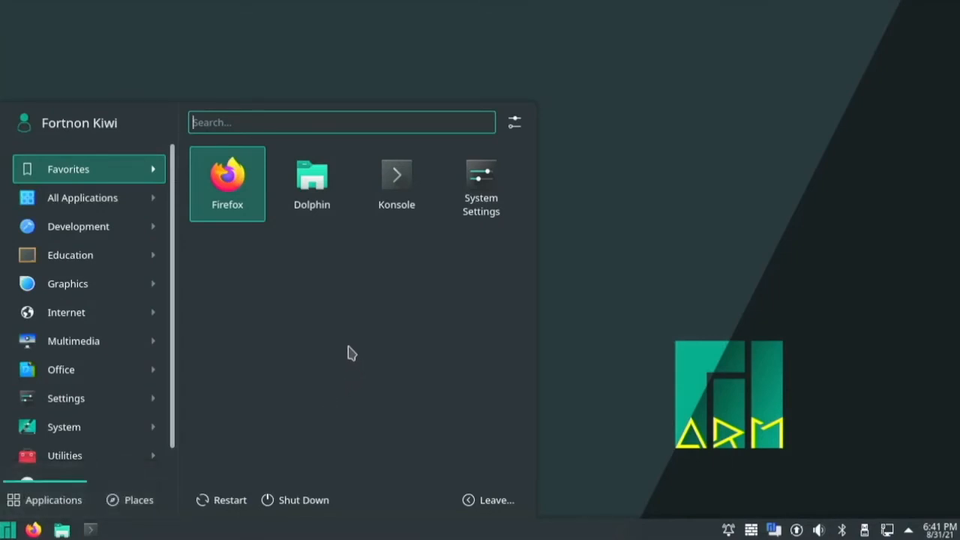
{"action": "mouse_move", "coordinate": [351, 350]}
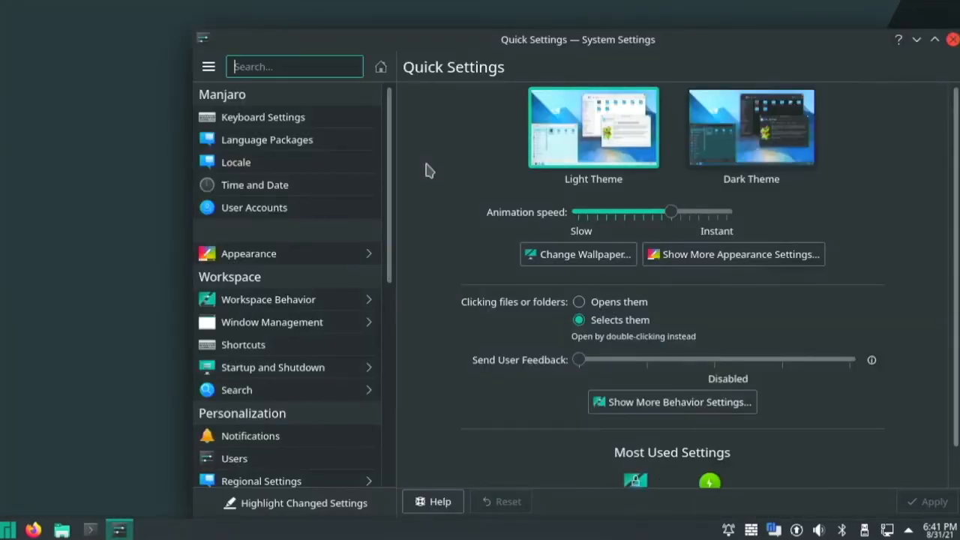
- Scroll the Quick Settings sidebar twice, then close the System Settings window
{"action": "scroll", "scroll_direction": "down", "scroll_amount": 3}
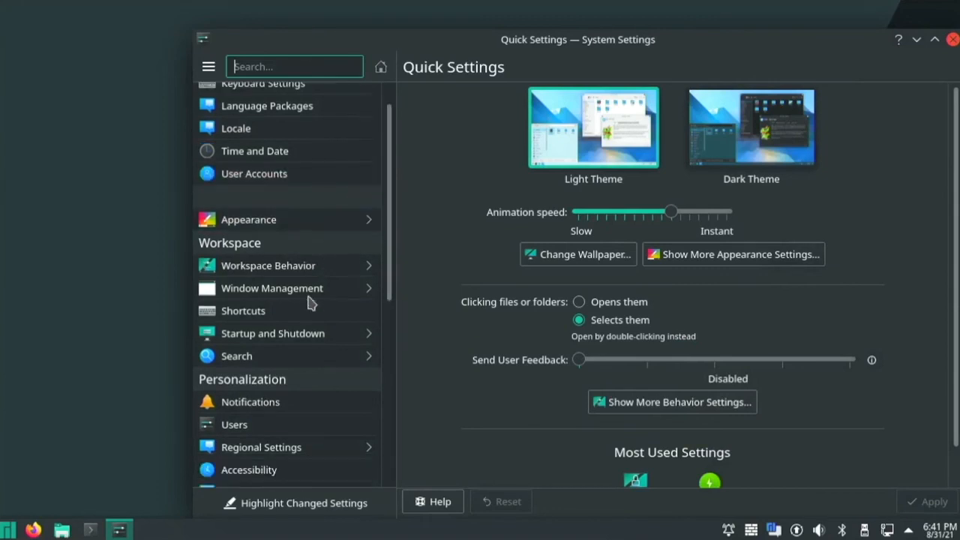
{"action": "scroll", "scroll_direction": "down", "scroll_amount": 3}
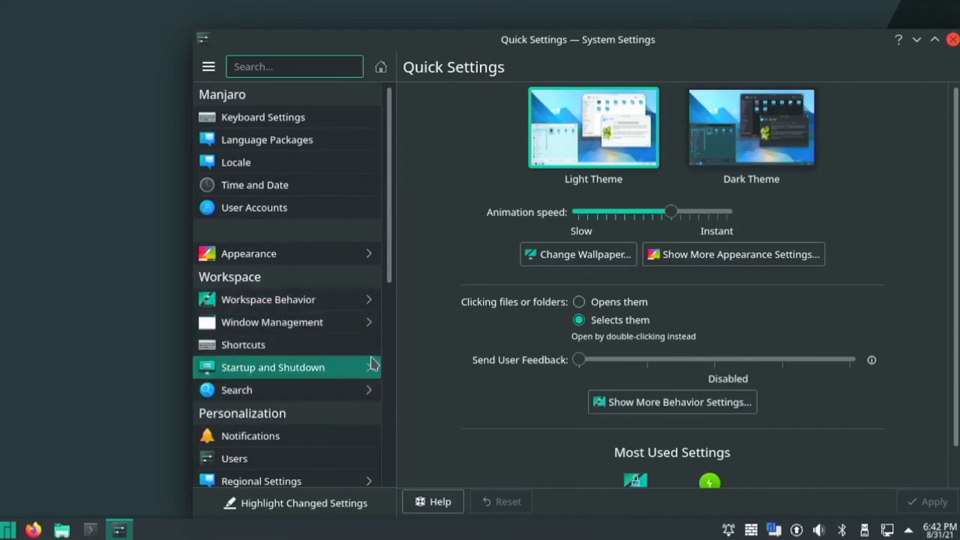
{"action": "left_click", "coordinate": [952, 43]}
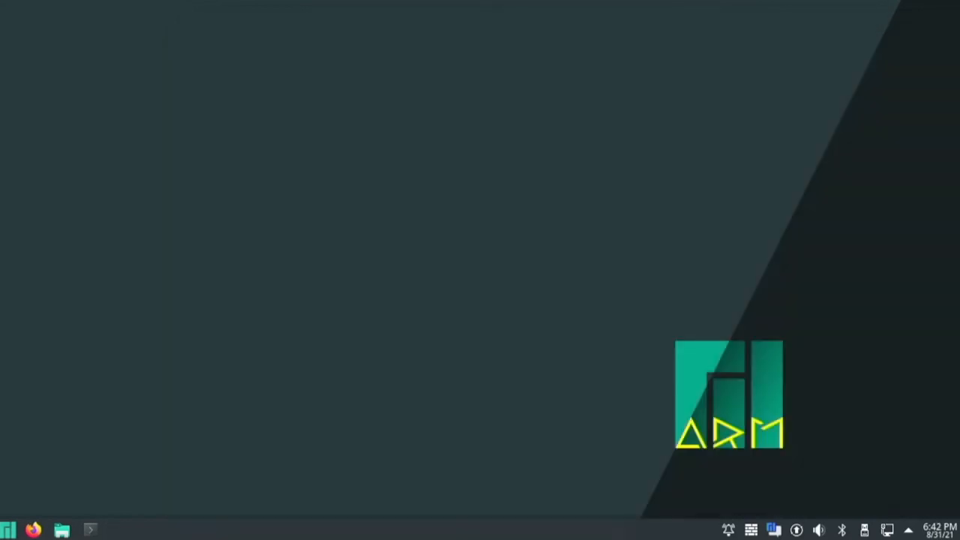
- Reopen the Application Launcher from the bottom-left panel button
{"action": "left_click", "coordinate": [6, 528]}
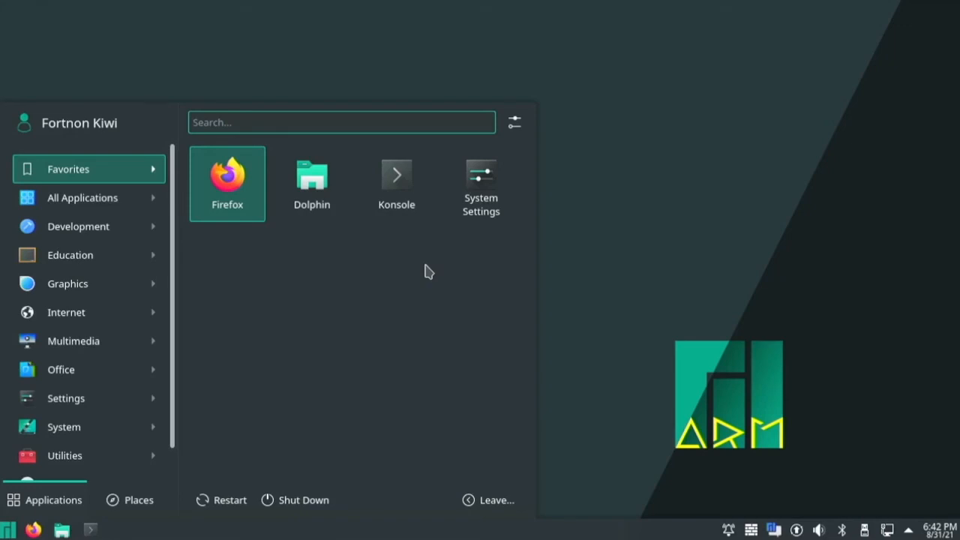
{"action": "mouse_move", "coordinate": [630, 221]}
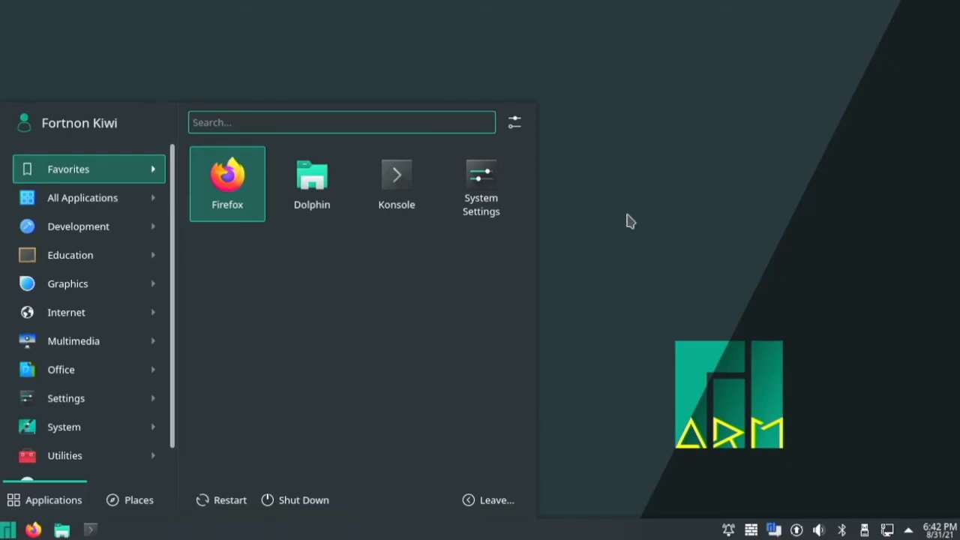
{"action": "mouse_move", "coordinate": [638, 137]}
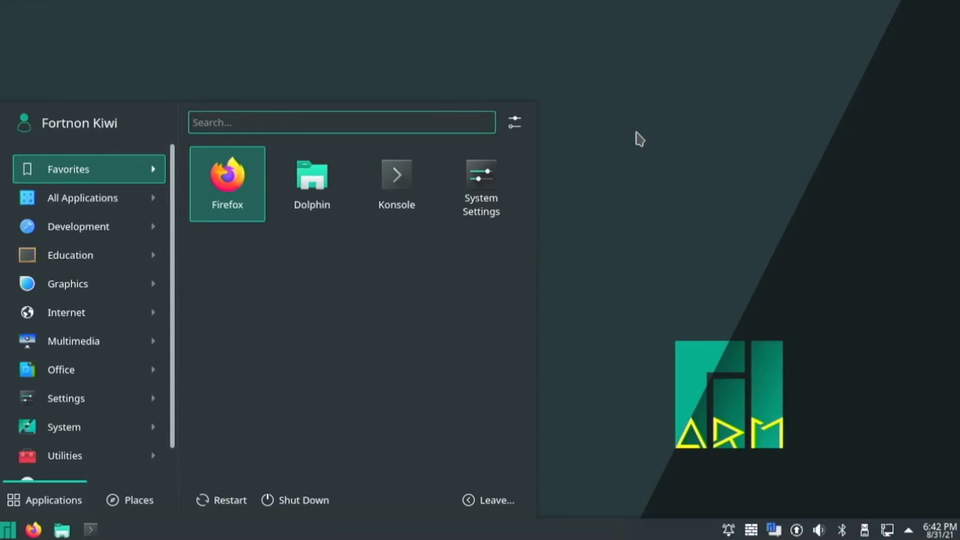